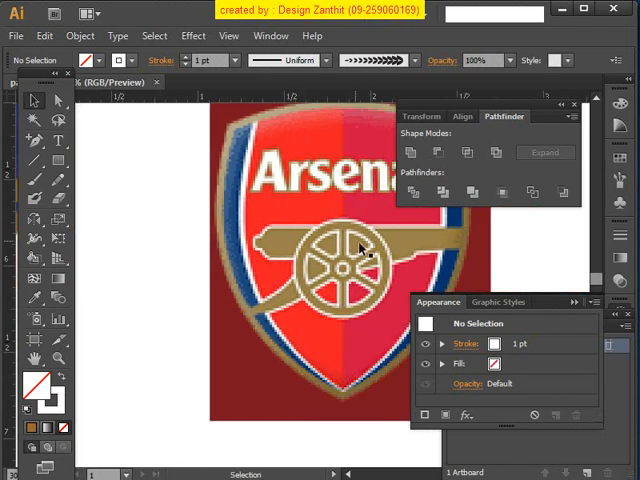
{"action": "mouse_move", "coordinate": [155, 320]}
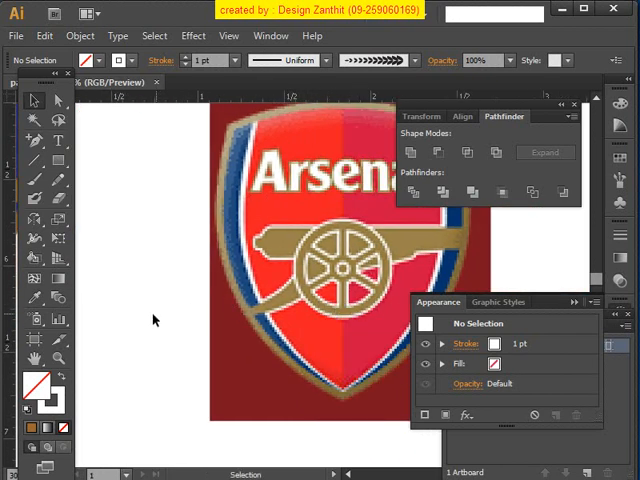
Bring the traced shield drawing into view and draw a brown circle beside it.
{"action": "left_click_drag", "start_coordinate": [155, 320], "coordinate": [340, 292]}
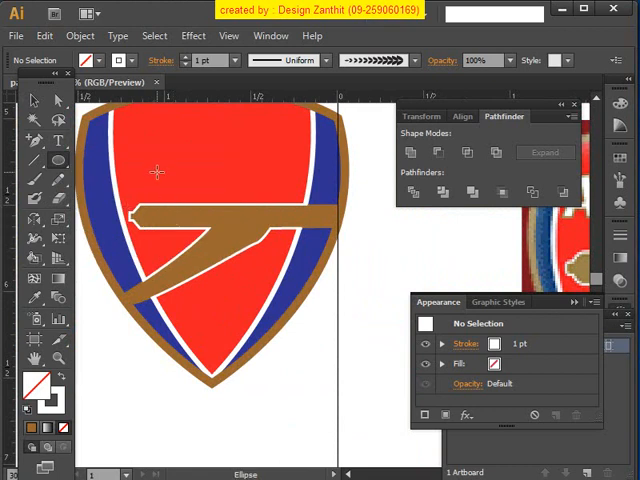
{"action": "left_click_drag", "start_coordinate": [155, 172], "coordinate": [268, 308]}
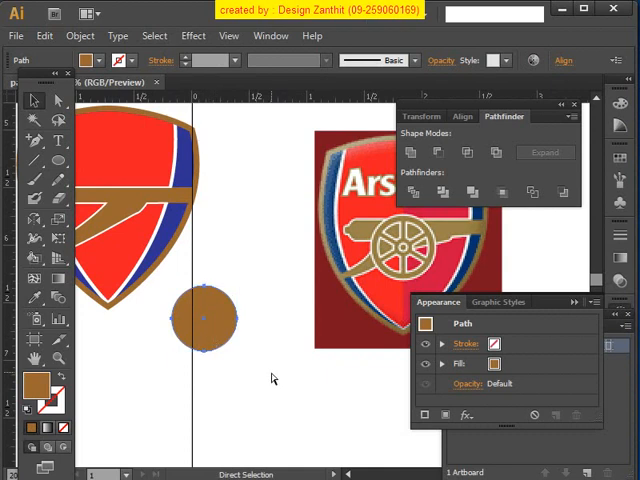
{"action": "mouse_move", "coordinate": [284, 401]}
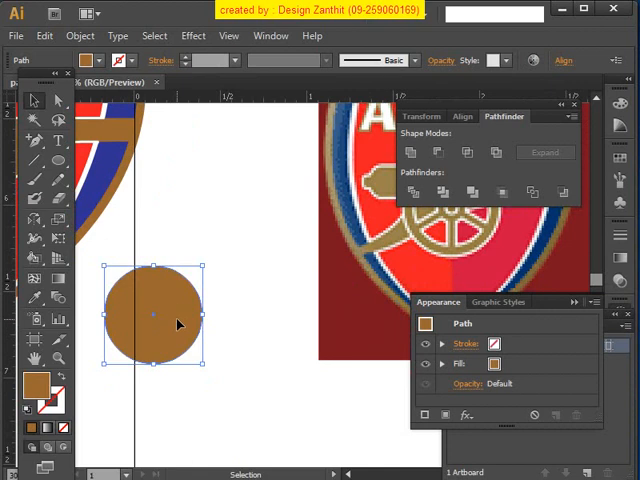
{"action": "mouse_move", "coordinate": [170, 295]}
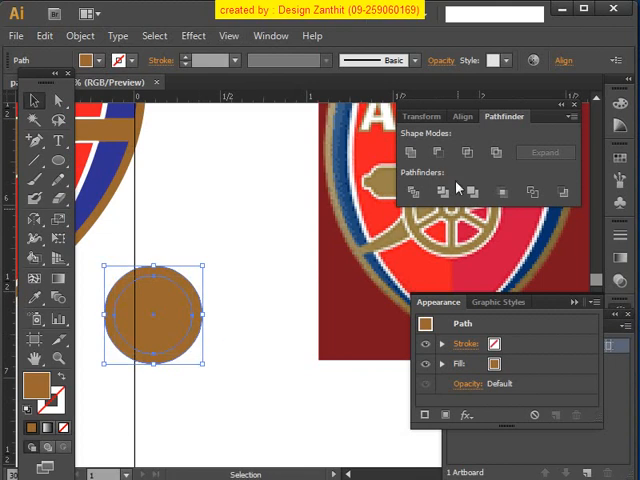
Cut the inner circle out of the brown circle to form a ring, then deselect it.
{"action": "left_click", "coordinate": [438, 152]}
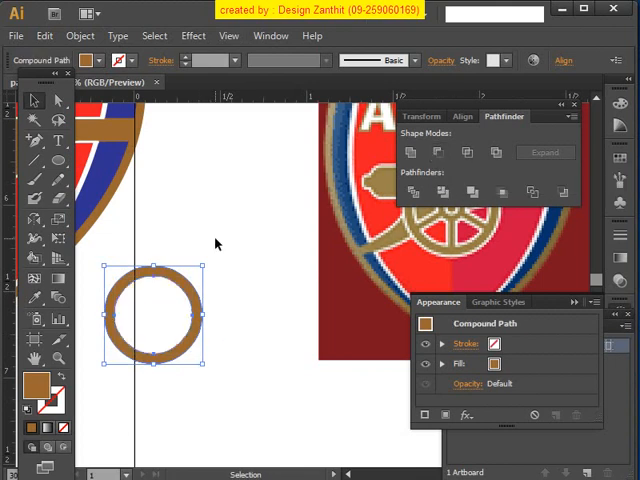
{"action": "left_click", "coordinate": [243, 408]}
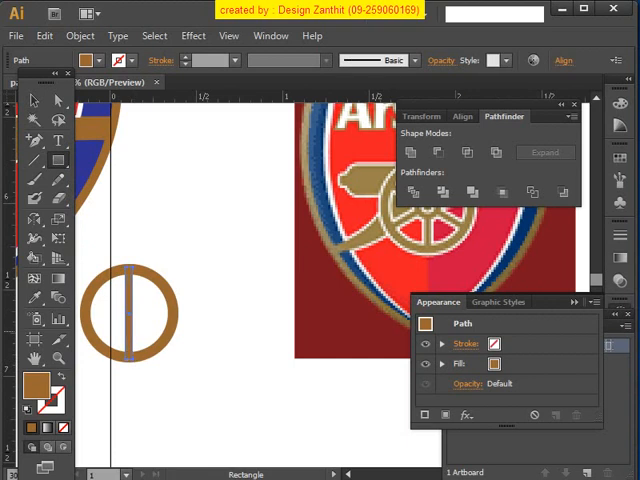
Centre the thin vertical spoke on the ring and select it.
{"action": "left_click", "coordinate": [135, 315]}
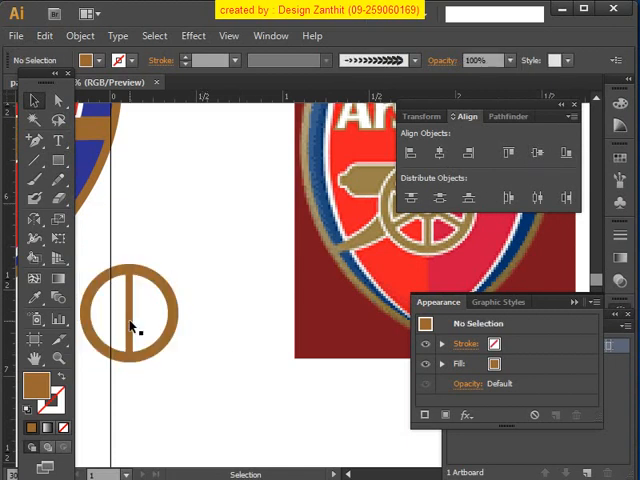
{"action": "left_click", "coordinate": [128, 315]}
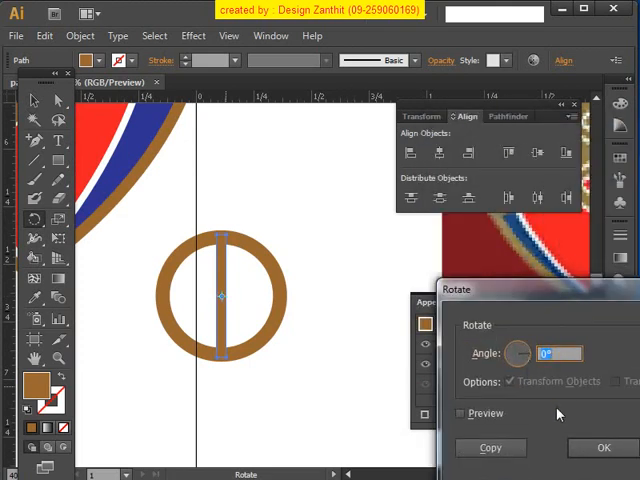
{"action": "left_click", "coordinate": [461, 413]}
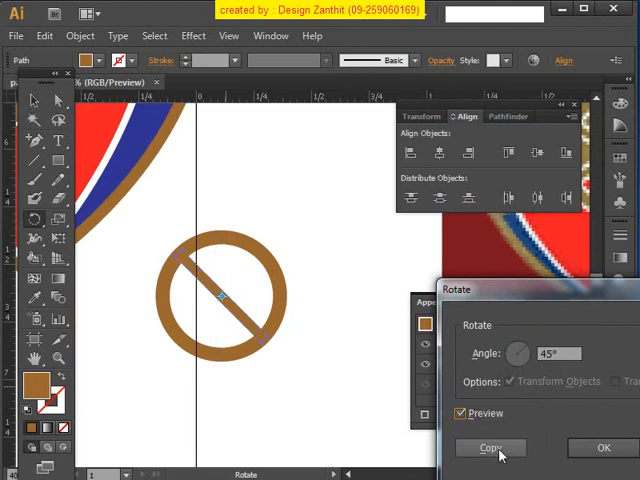
{"action": "left_click", "coordinate": [490, 447]}
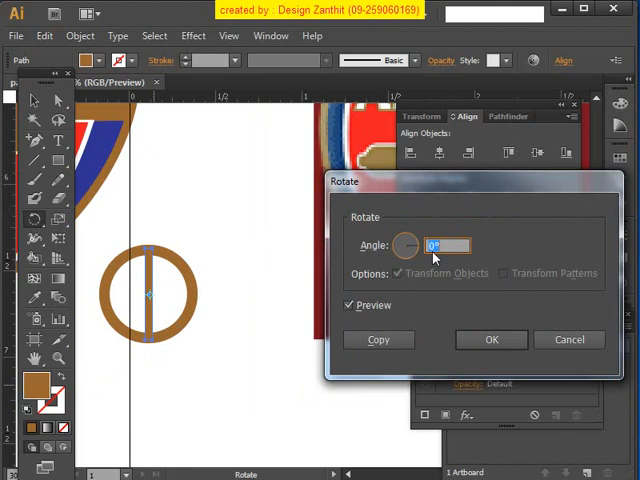
Make a copy of the spoke rotated 120 degrees, then reselect the vertical spoke.
{"action": "type", "text": "1"}
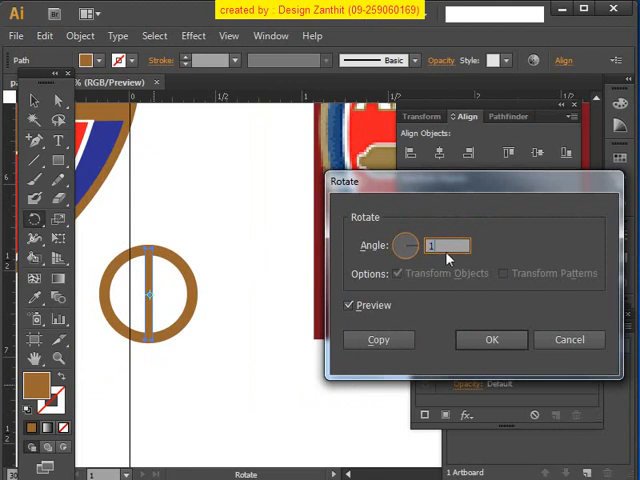
{"action": "type", "text": "120"}
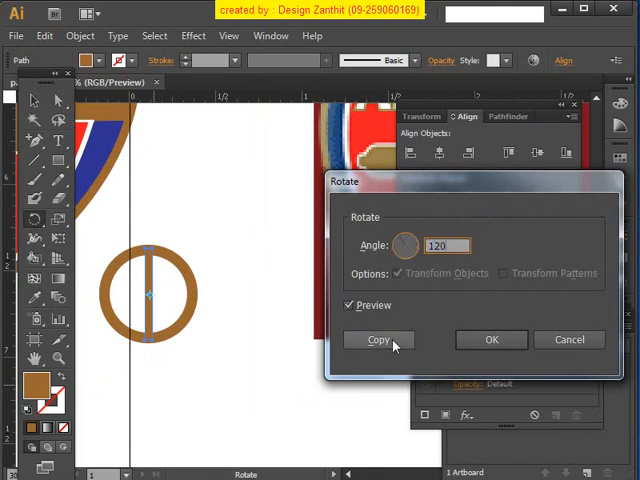
{"action": "left_click", "coordinate": [378, 340]}
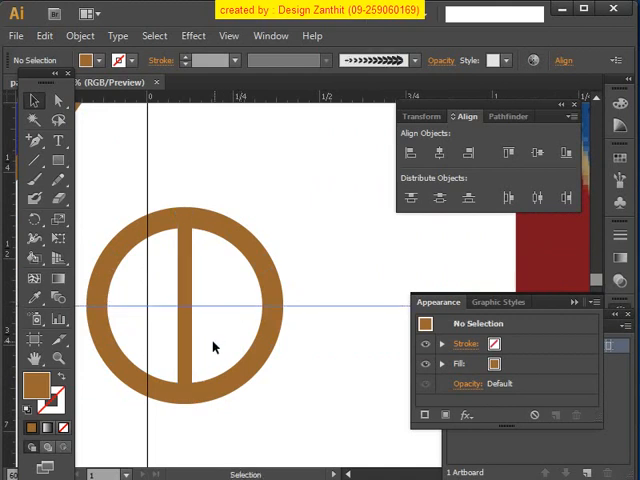
{"action": "left_click", "coordinate": [188, 310]}
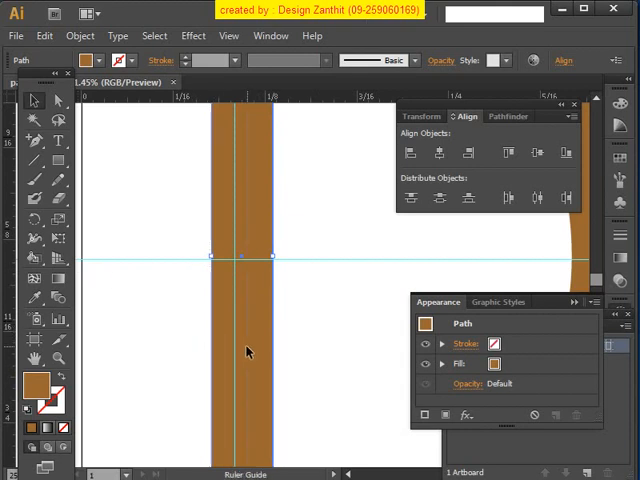
Place a vertical guide along the centre of the spoke.
{"action": "left_click", "coordinate": [300, 263]}
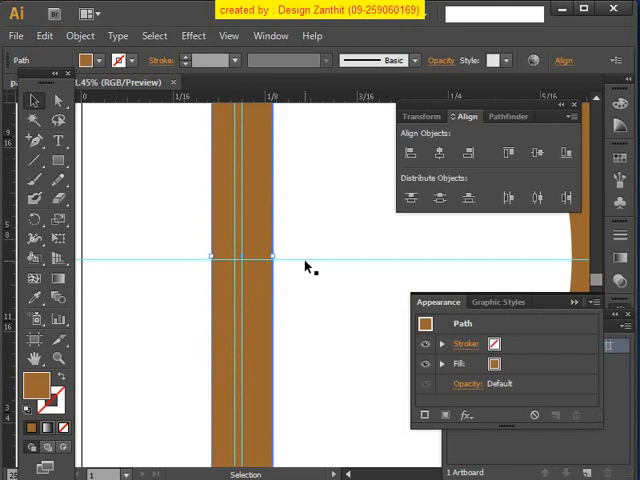
{"action": "left_click", "coordinate": [310, 270]}
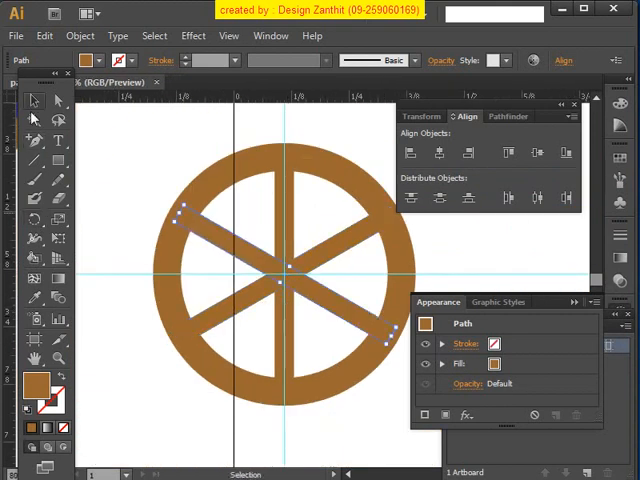
Deselect the three finished spokes and select all parts of the wheel.
{"action": "left_click", "coordinate": [148, 137]}
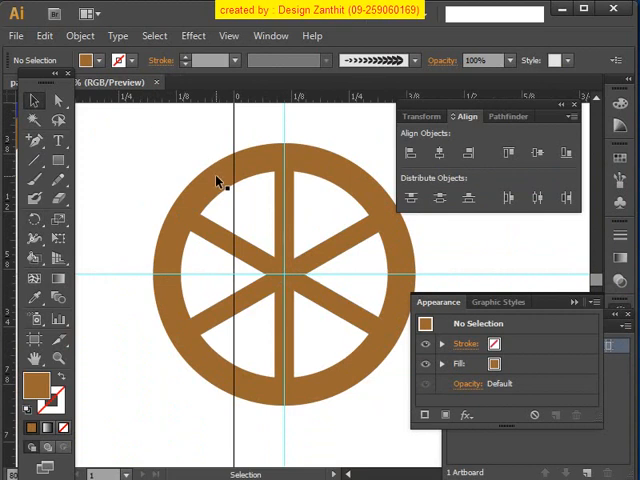
{"action": "mouse_move", "coordinate": [285, 130]}
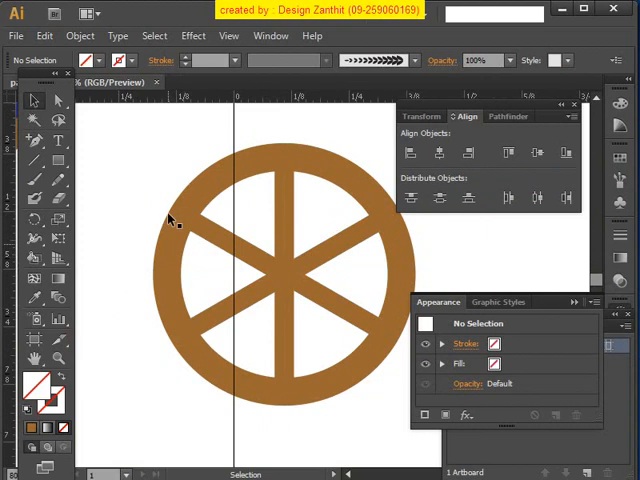
{"action": "left_click", "coordinate": [170, 220]}
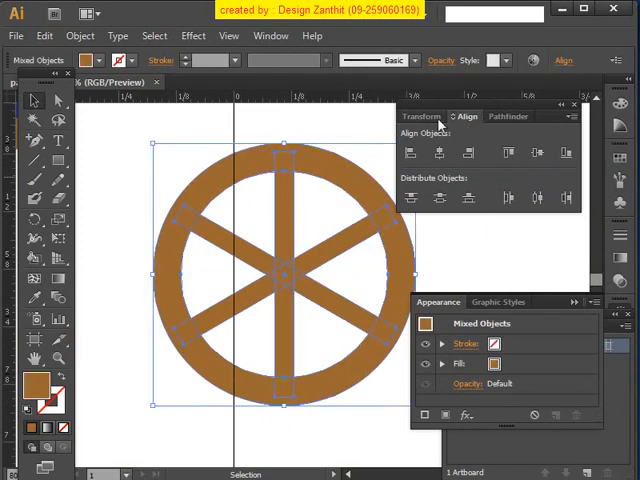
{"action": "left_click", "coordinate": [507, 116]}
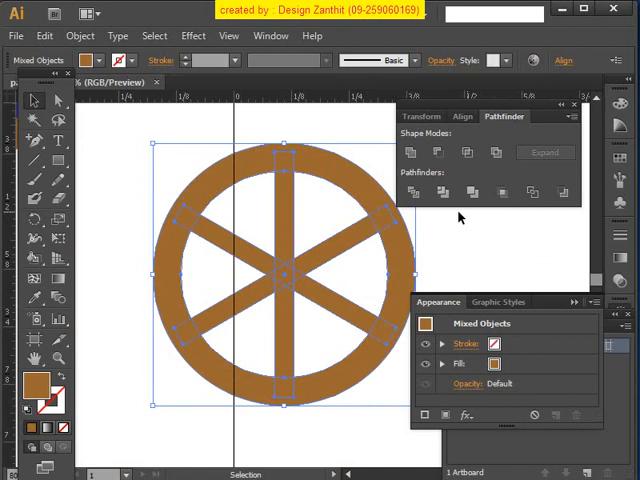
{"action": "left_click", "coordinate": [409, 152]}
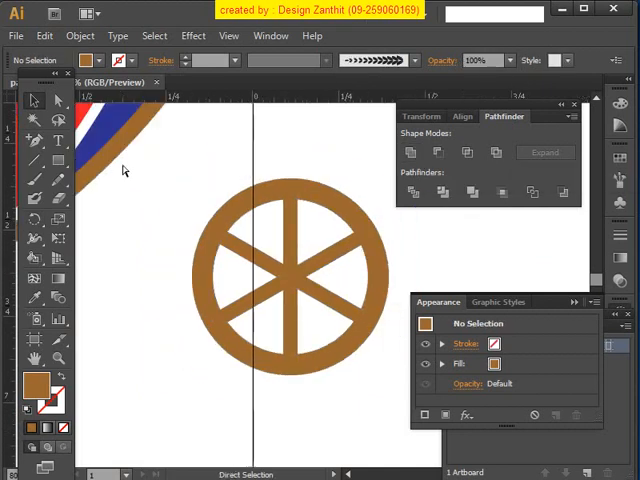
{"action": "left_click", "coordinate": [57, 165]}
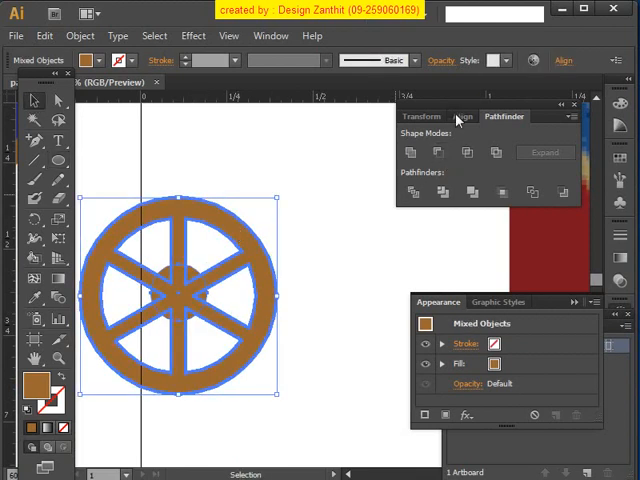
Centre the hub on the wheel and unite the ring and spokes into one shape.
{"action": "left_click", "coordinate": [466, 116]}
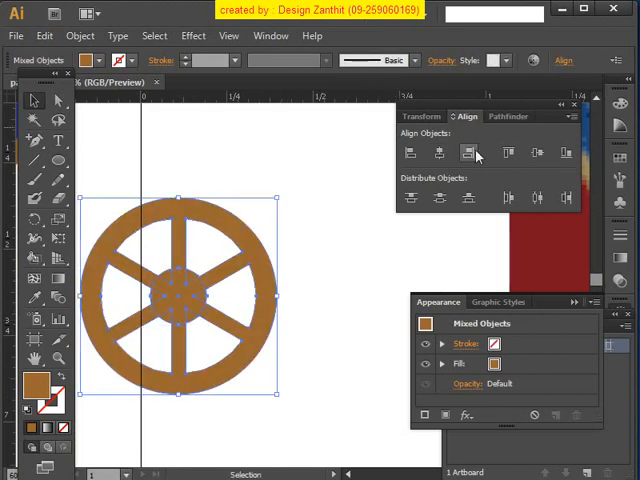
{"action": "left_click", "coordinate": [504, 116]}
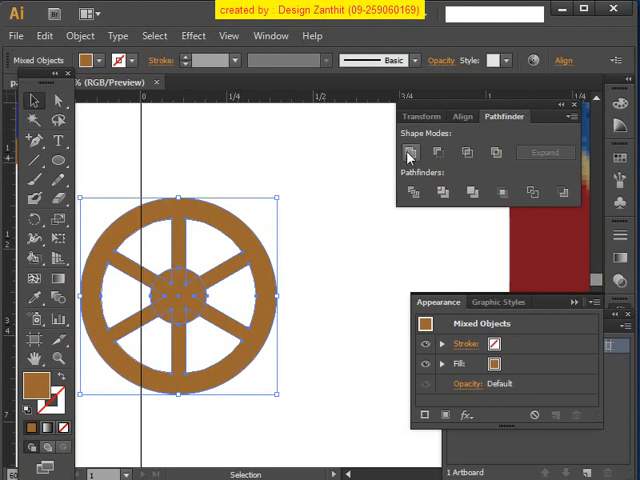
{"action": "left_click", "coordinate": [410, 152]}
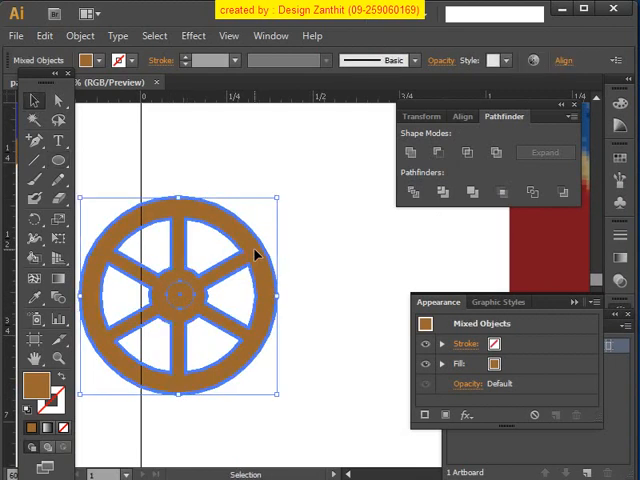
Combine the wheel into a single compound path with a hollow hub.
{"action": "left_click", "coordinate": [466, 116]}
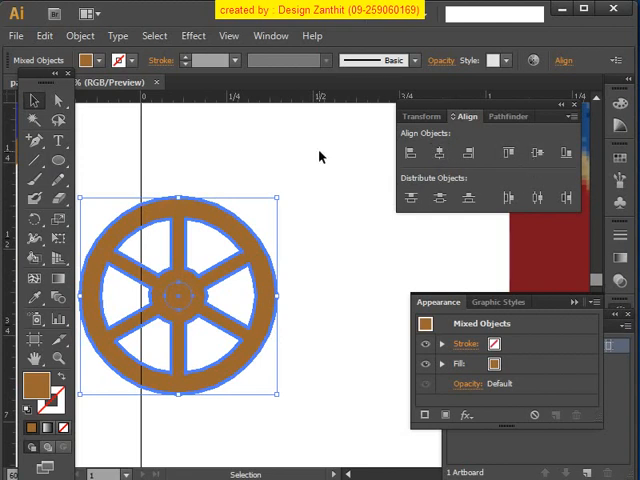
{"action": "left_click", "coordinate": [178, 293]}
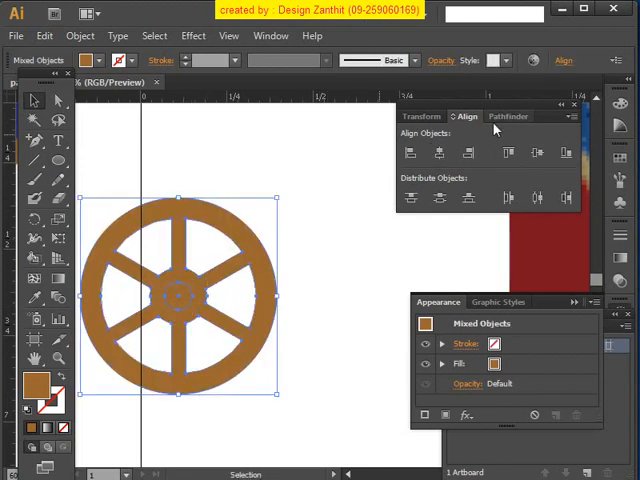
{"action": "left_click", "coordinate": [507, 116]}
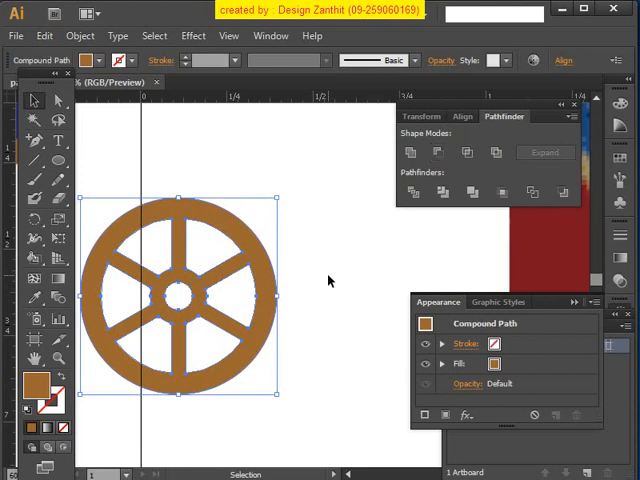